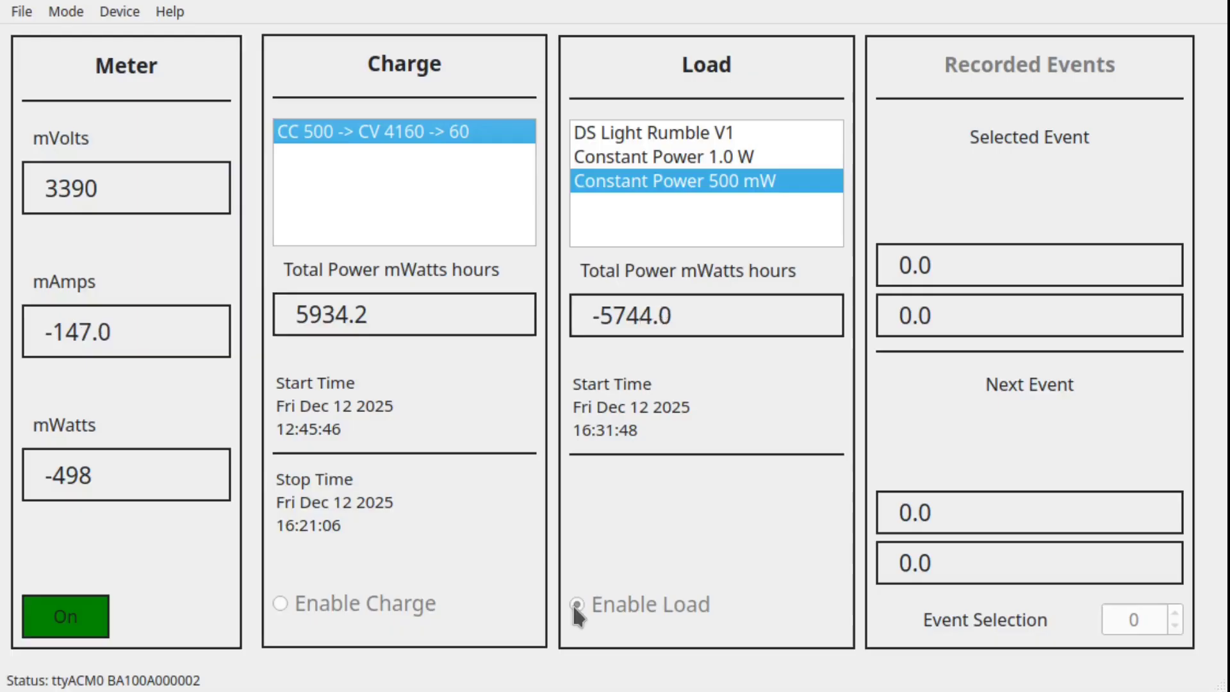
# Step: Stop the 500 mW constant-power run and show the Constant Power 1.0 W load results
pyautogui.click(576, 604)
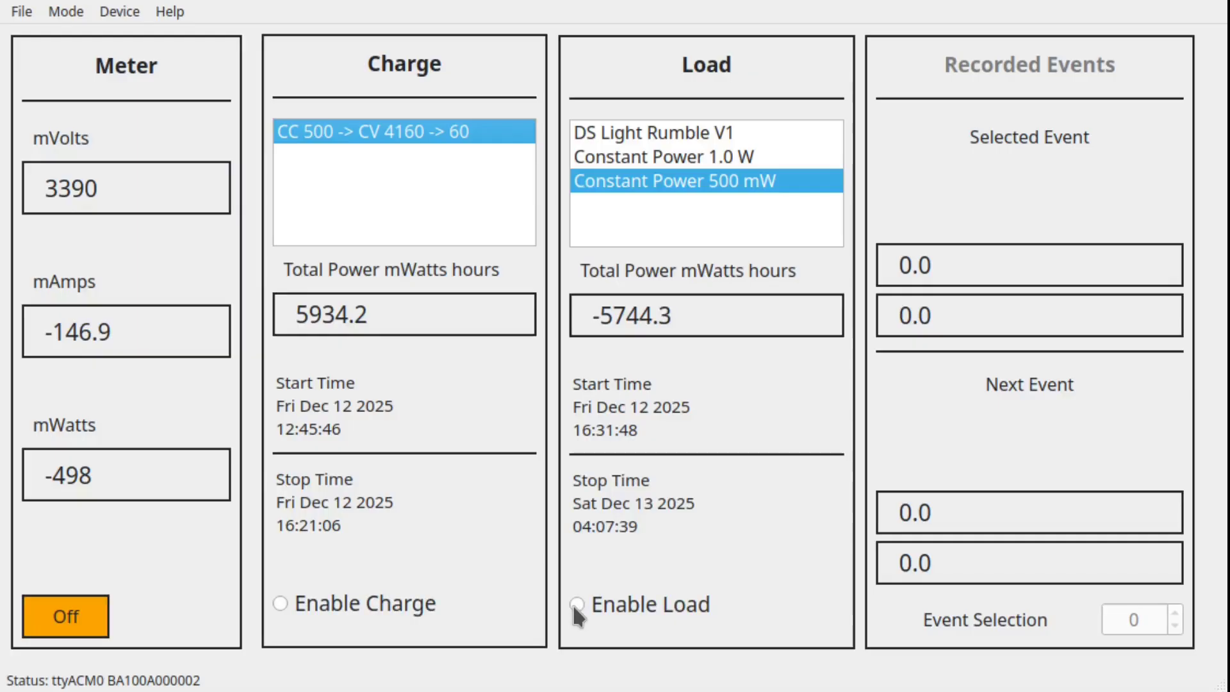
pyautogui.click(575, 604)
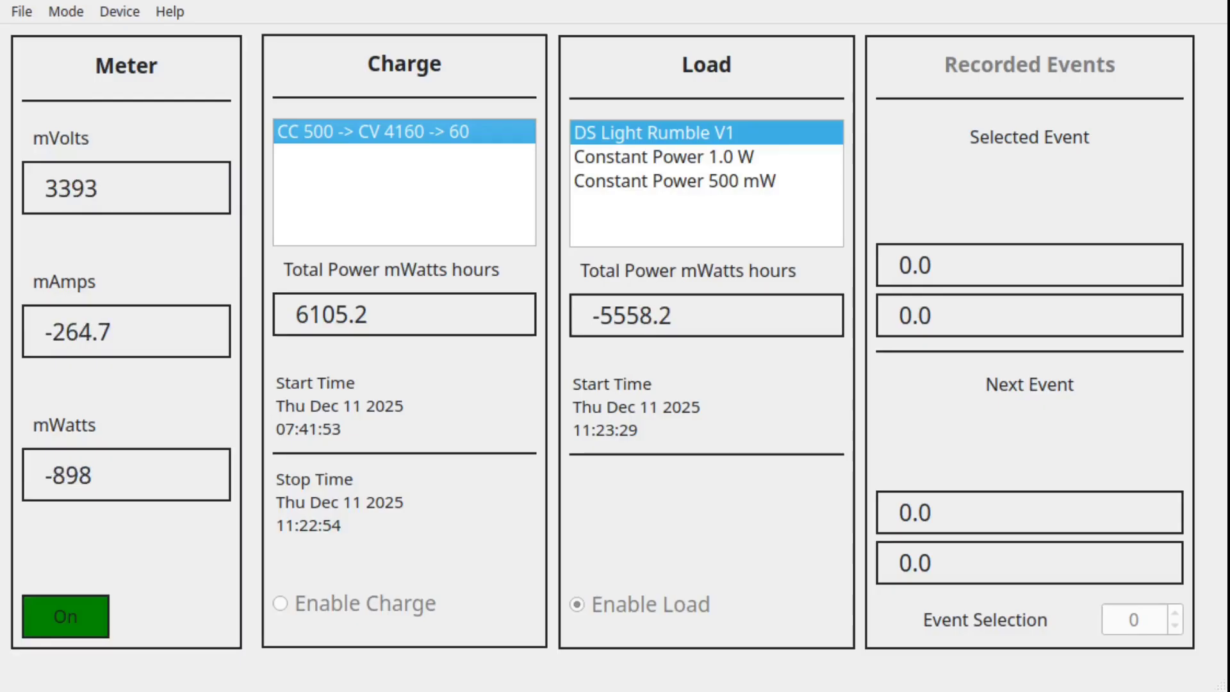
pyautogui.click(676, 157)
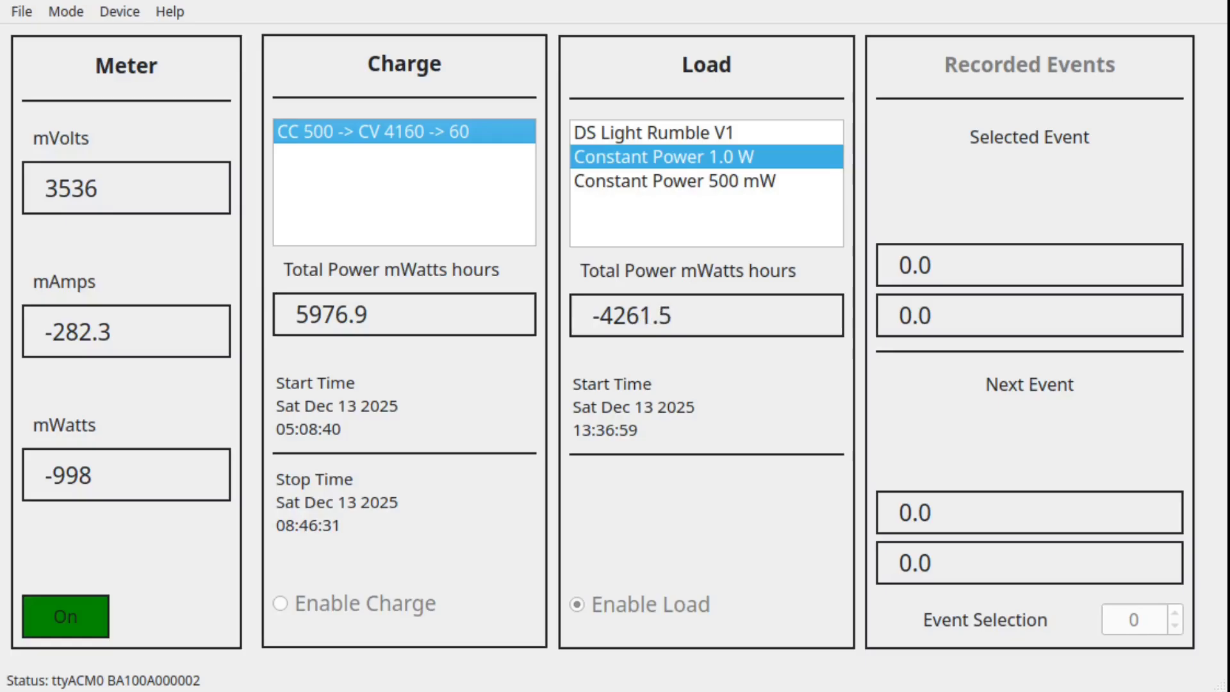